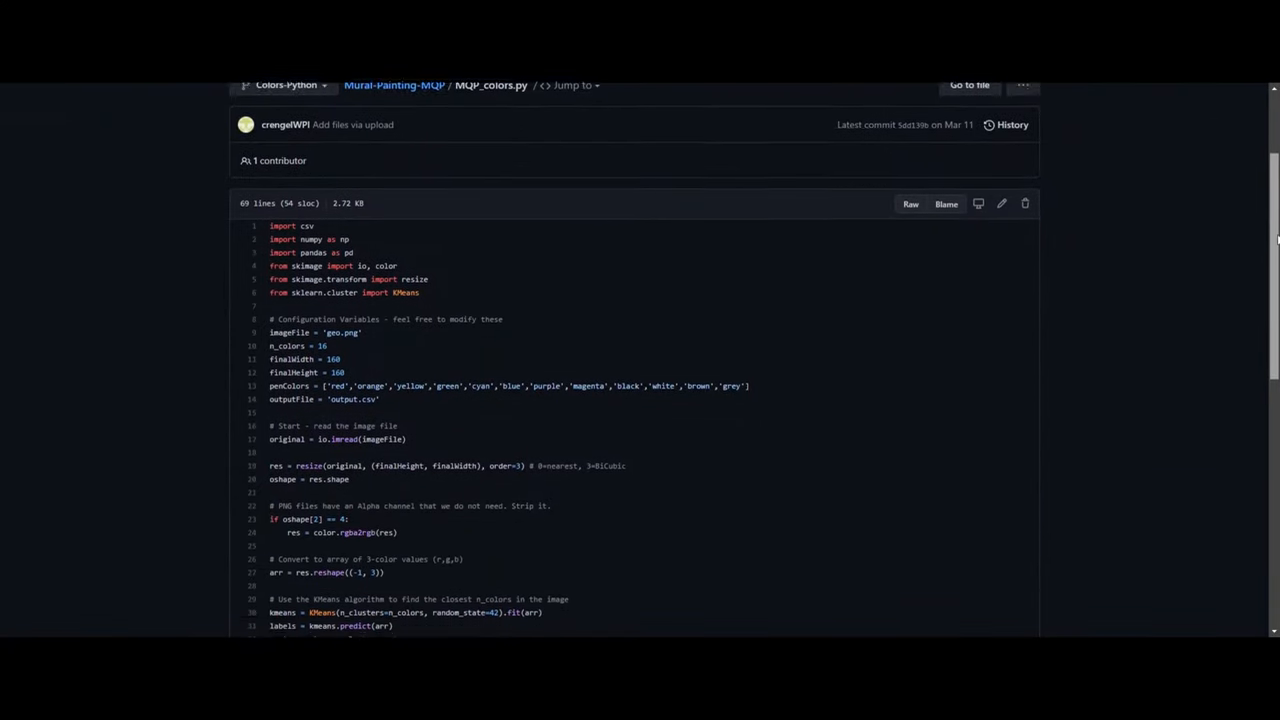
scroll("down", 3)
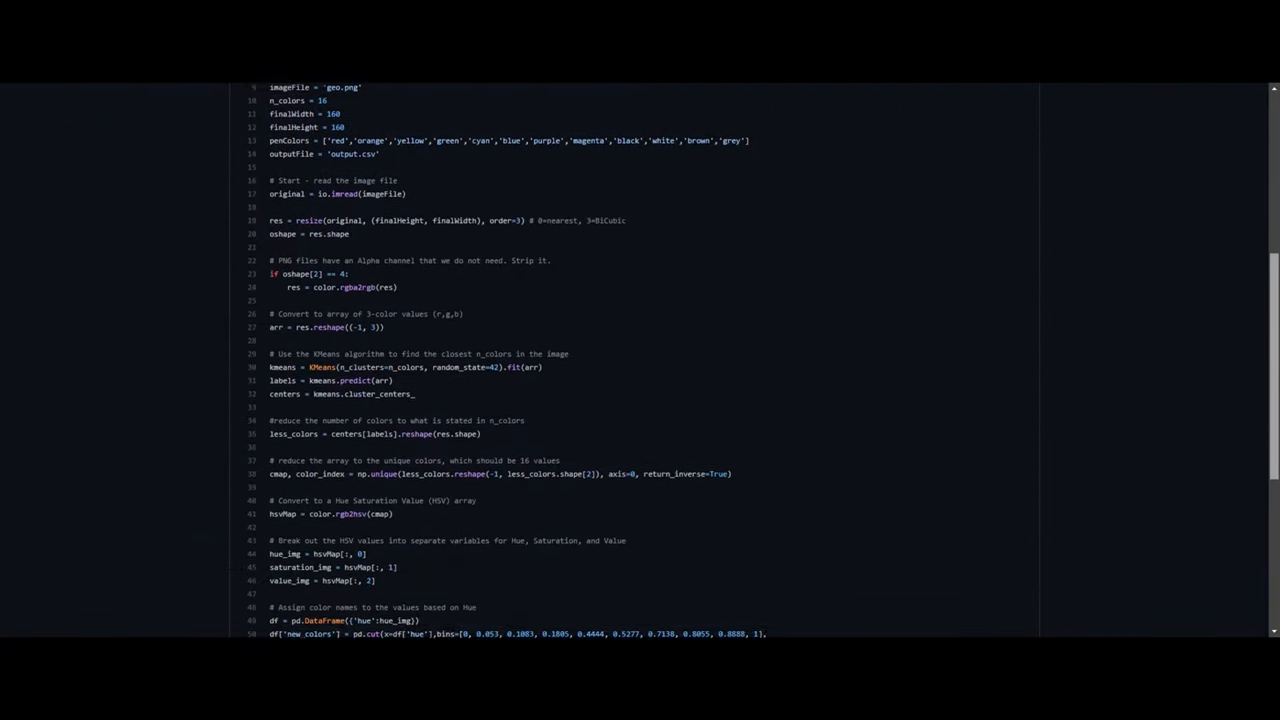